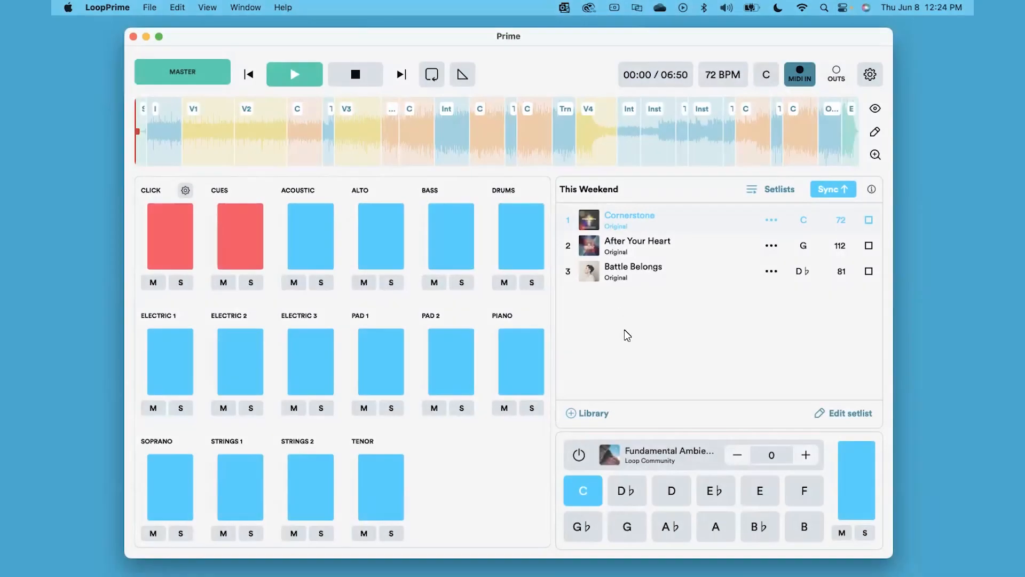
mouse_move(654, 341)
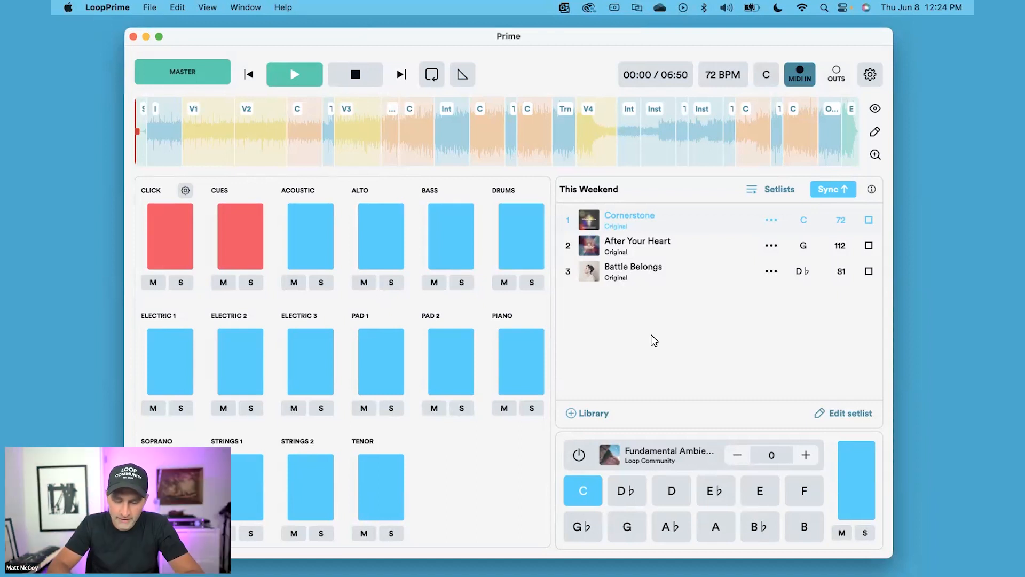
mouse_move(861, 523)
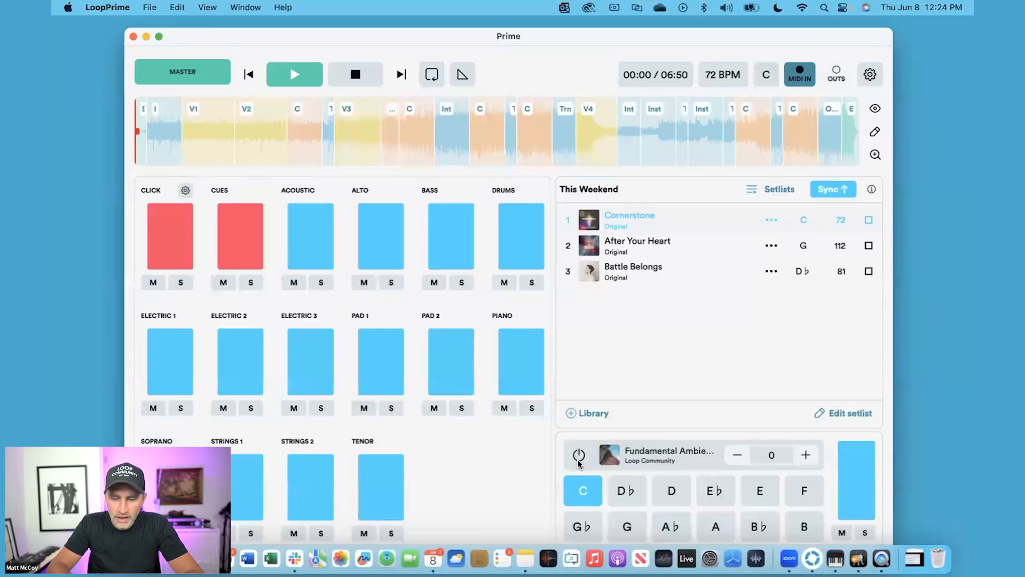
mouse_move(616, 488)
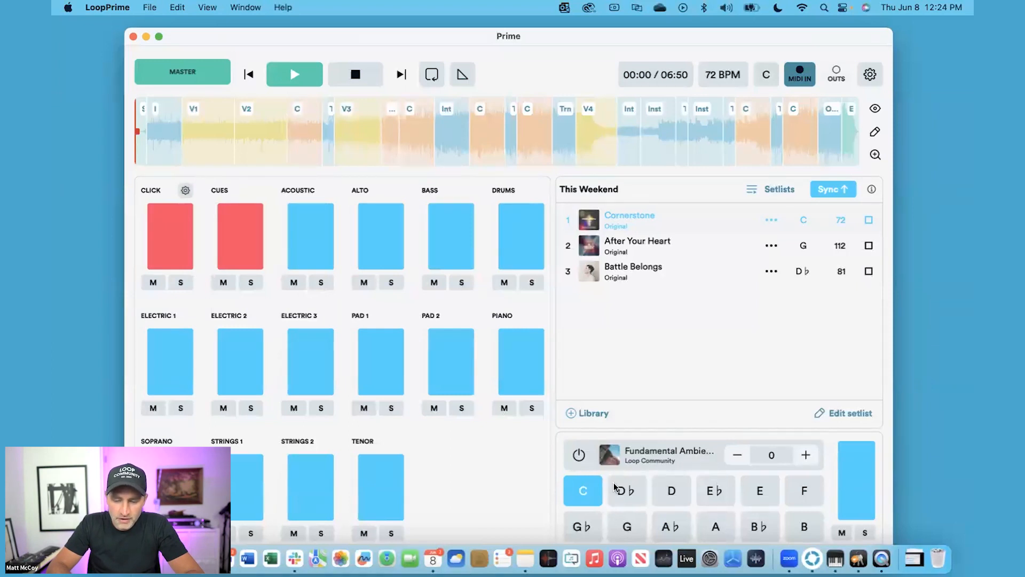
mouse_move(596, 523)
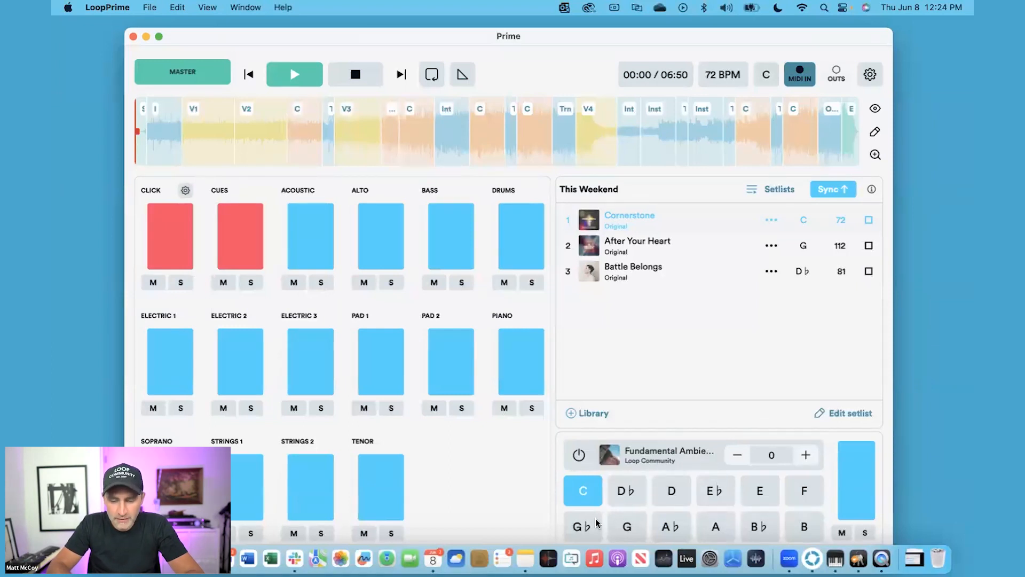
mouse_move(856, 450)
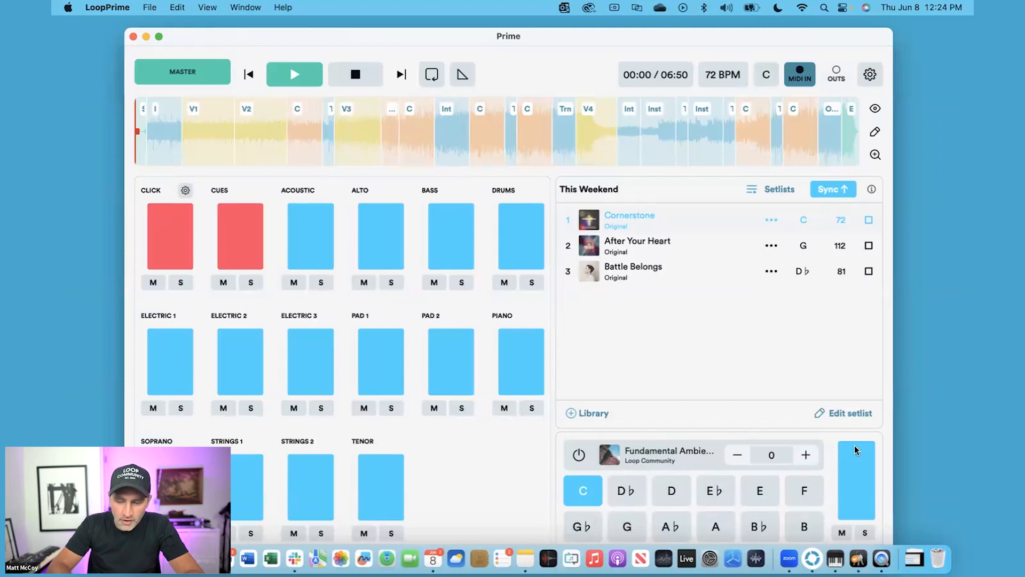
mouse_move(850, 443)
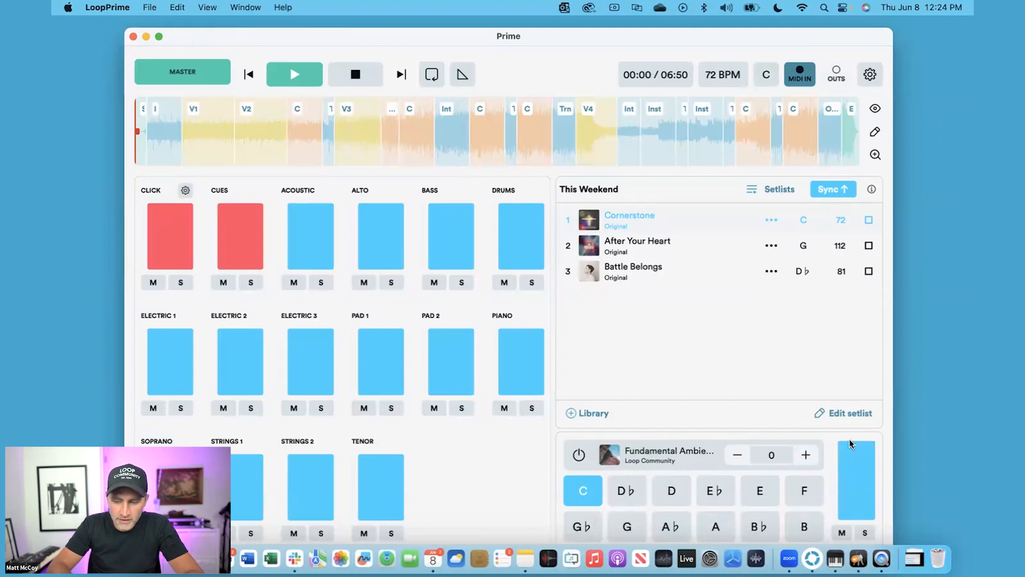
mouse_move(853, 529)
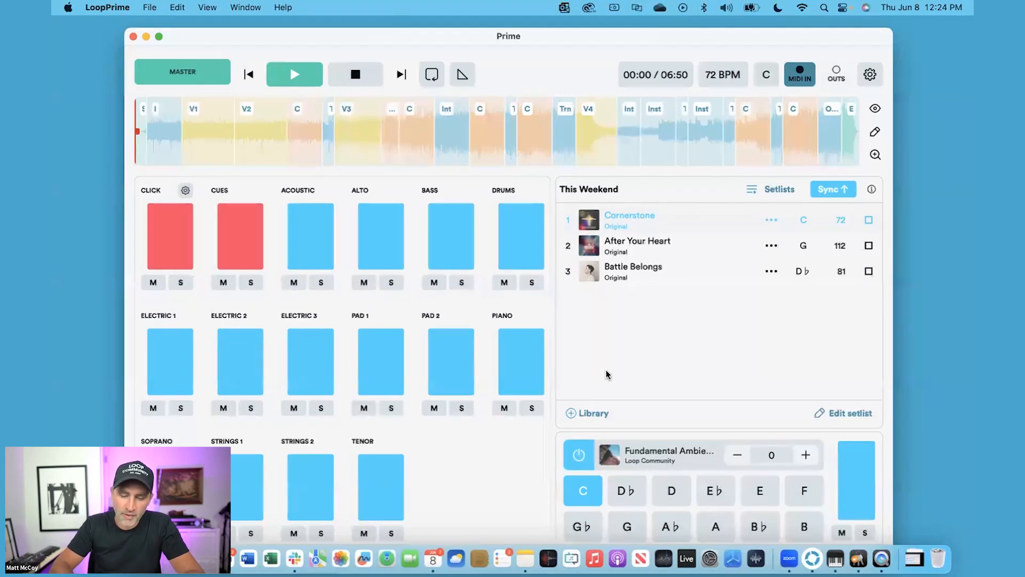
mouse_move(850, 456)
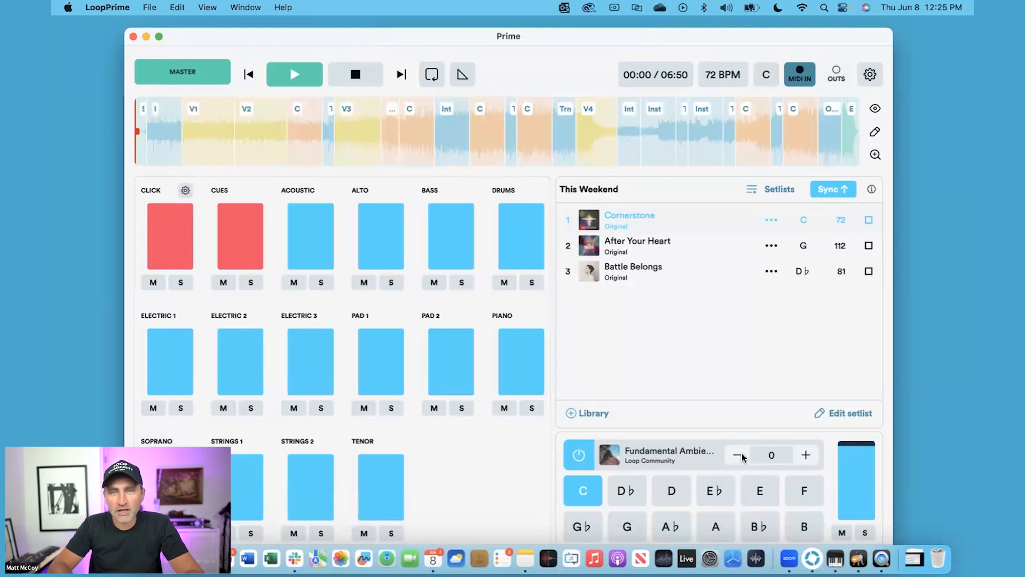
mouse_move(746, 443)
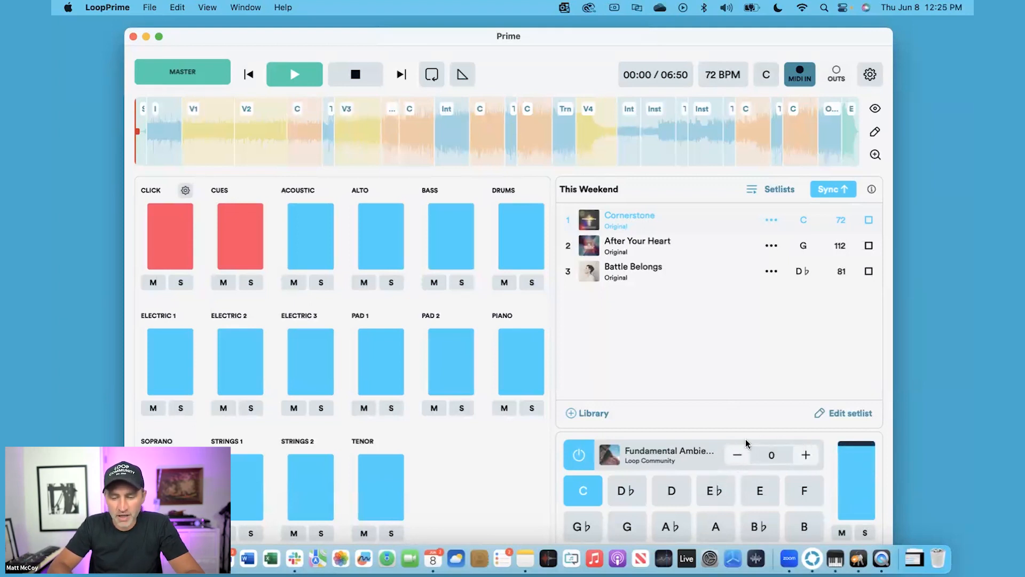
Set the drone pad's octave to -1 with the octave down and up buttons.
click(736, 454)
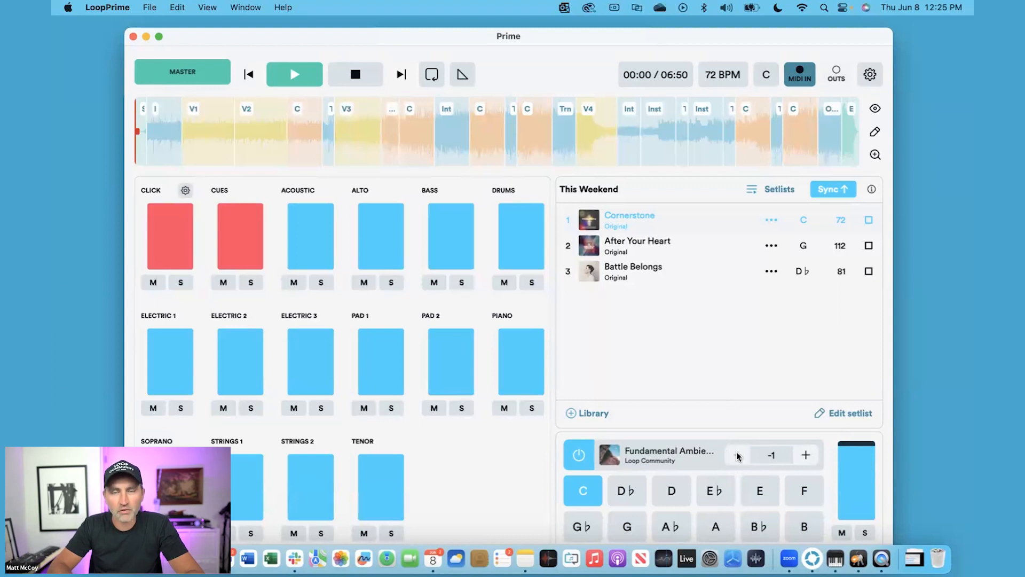
click(806, 455)
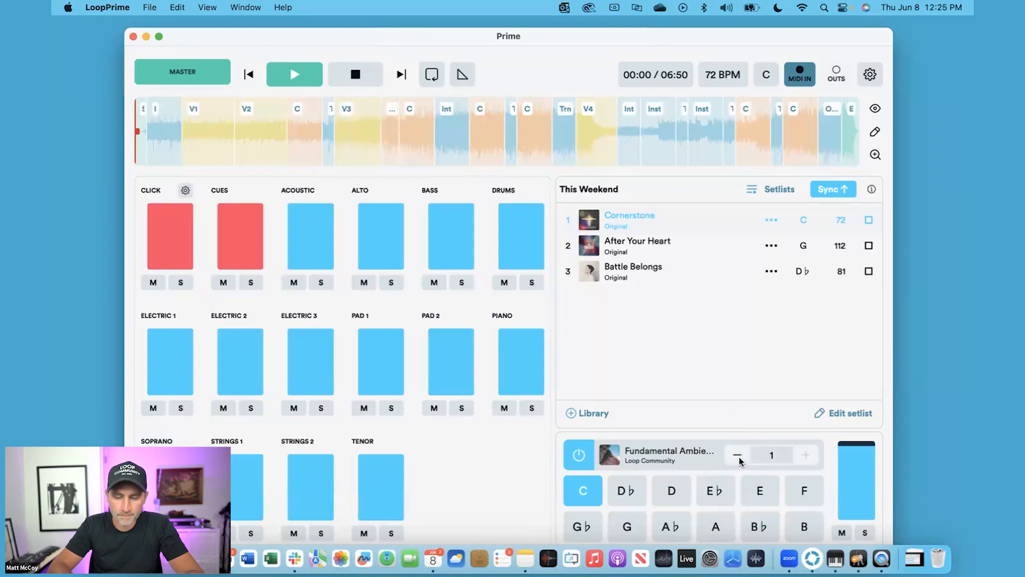
click(737, 454)
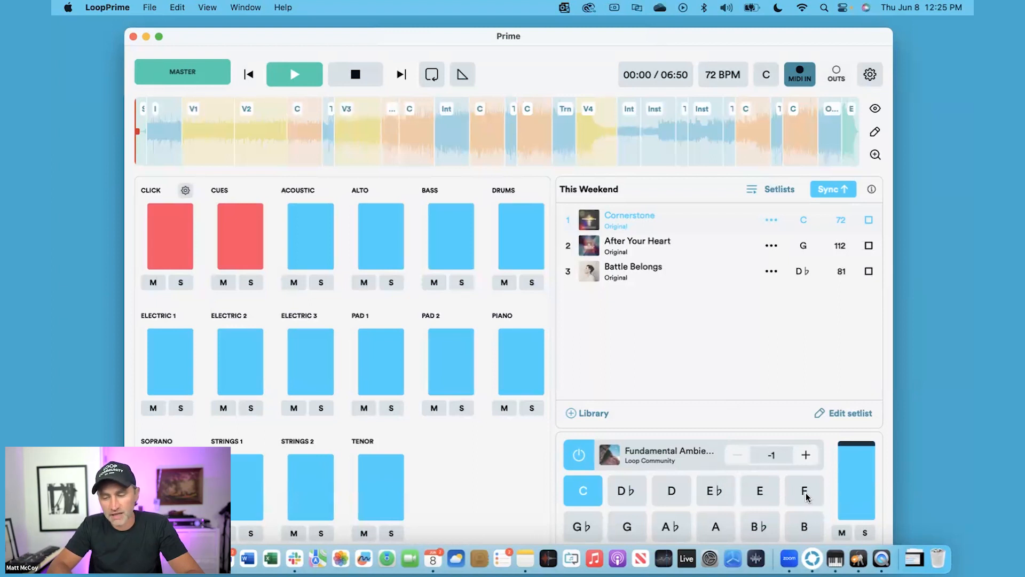
click(804, 490)
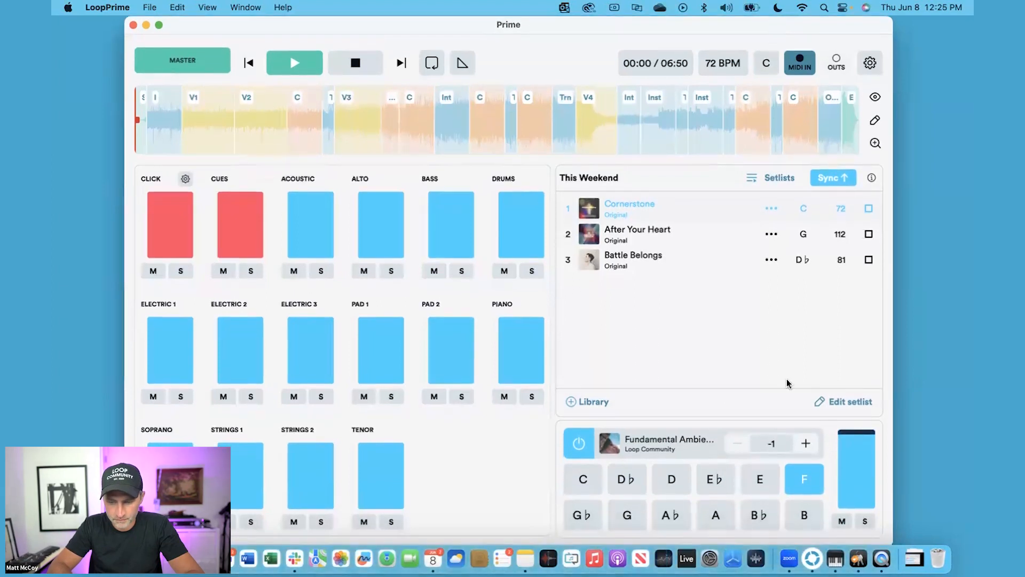
click(626, 515)
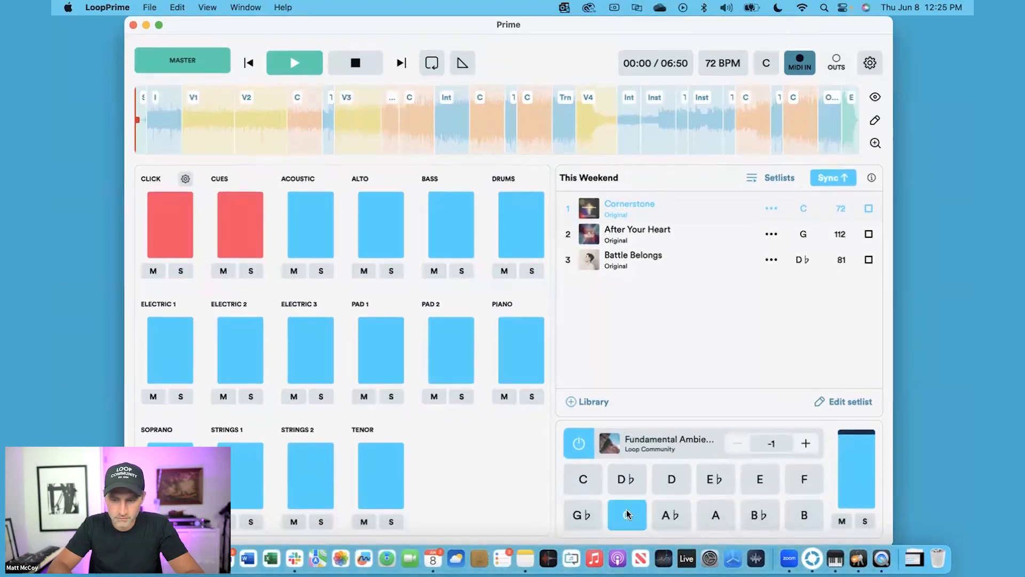
click(626, 515)
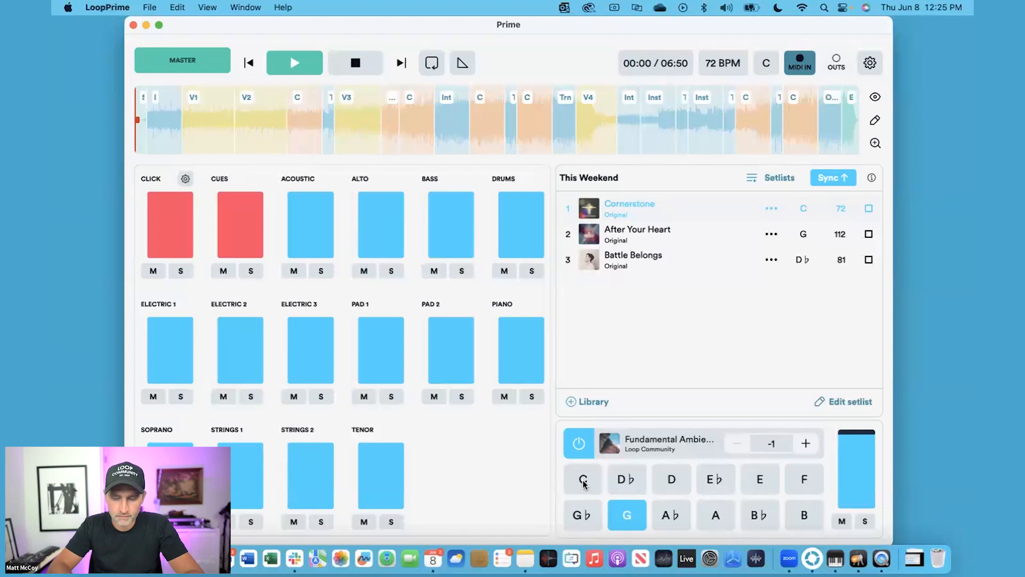
click(583, 479)
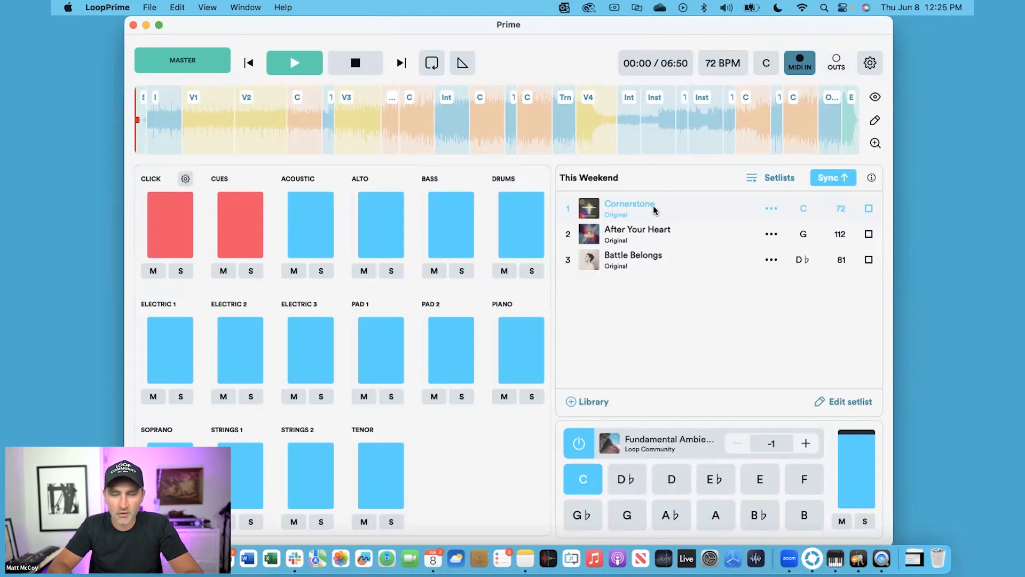
Play Cornerstone, pause it at 00:21, and switch the drone pad off.
click(354, 63)
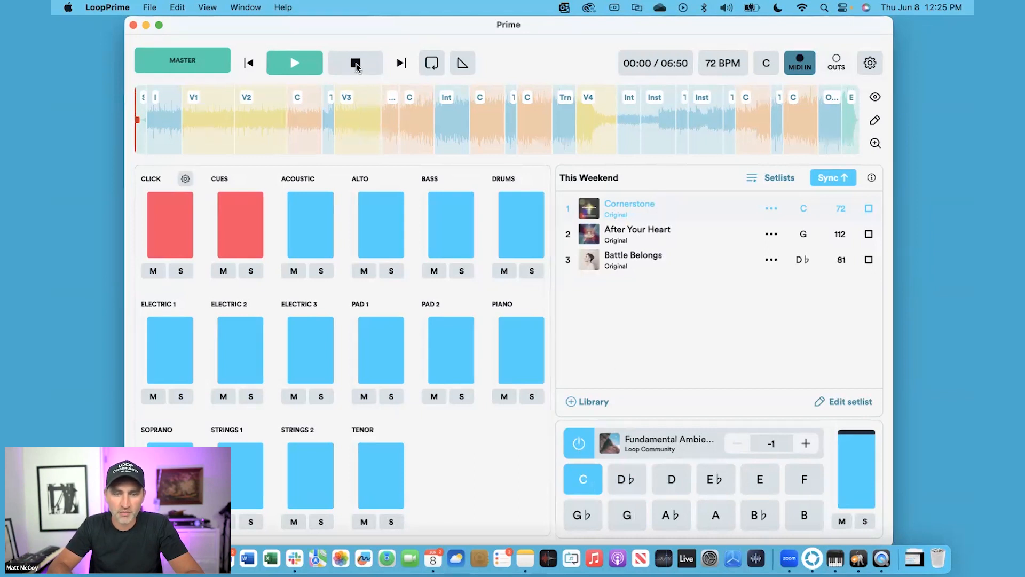
click(295, 63)
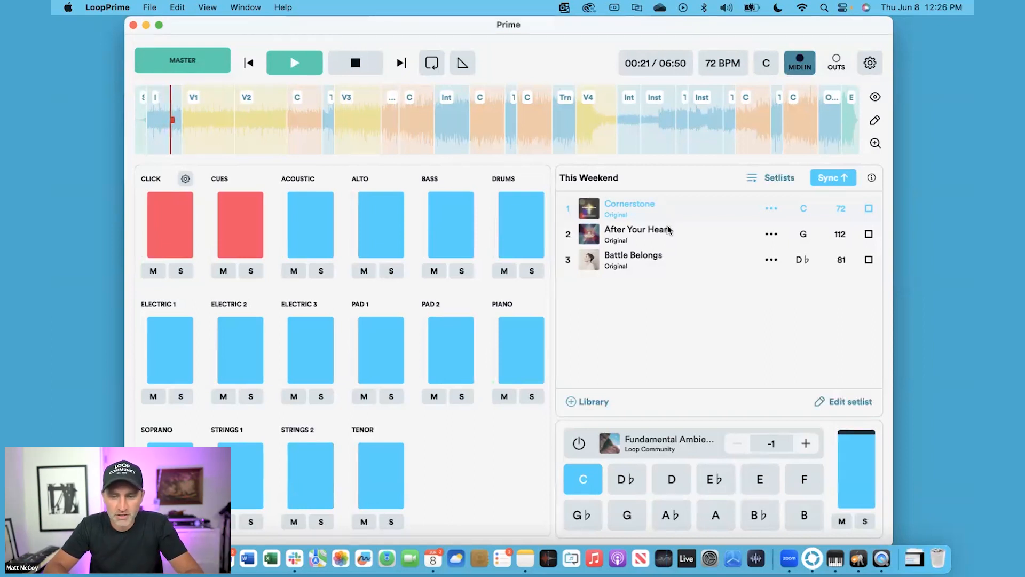
Load 'After Your Heart' from the setlist and play it at 112 BPM.
click(637, 233)
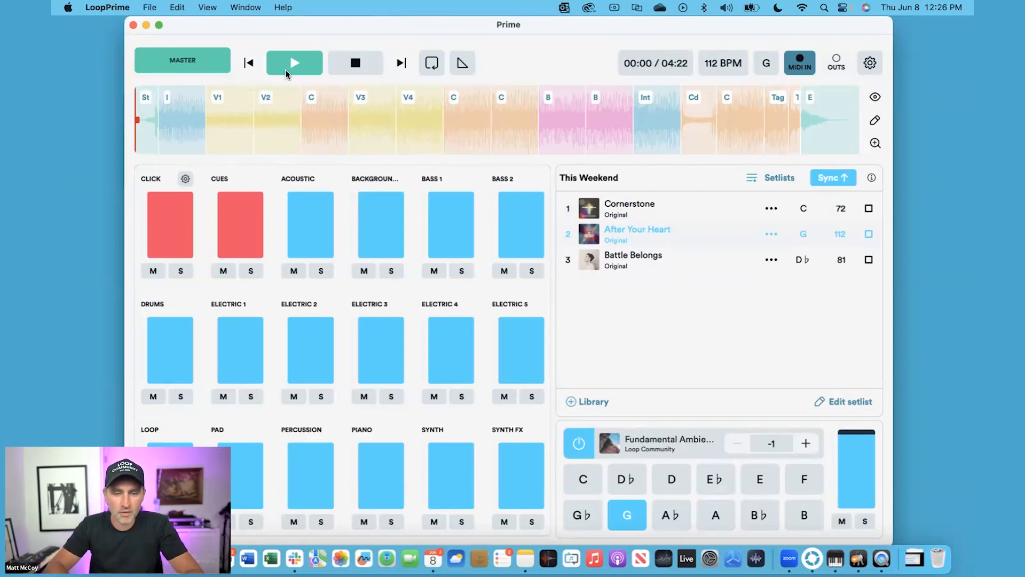
click(294, 63)
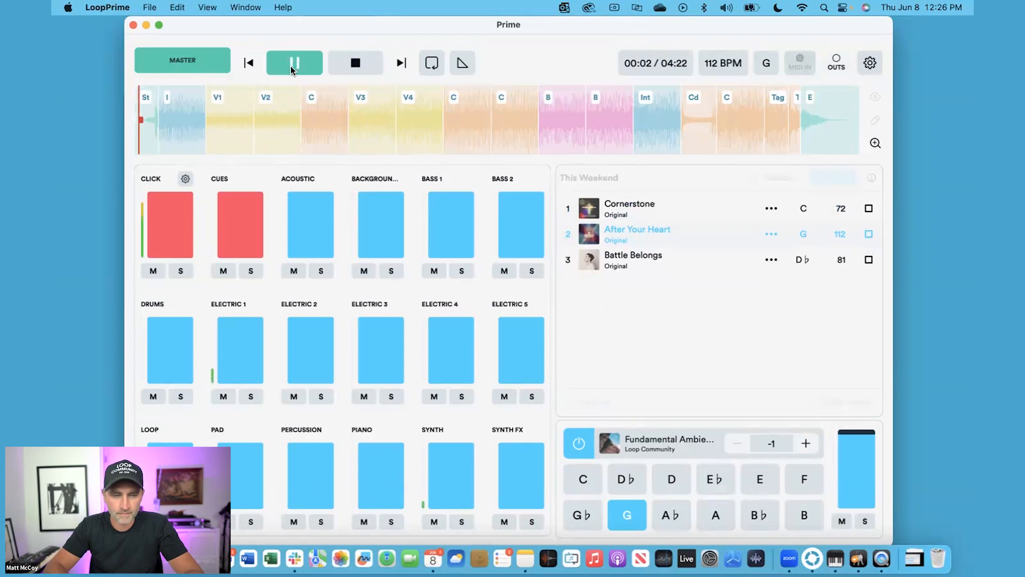